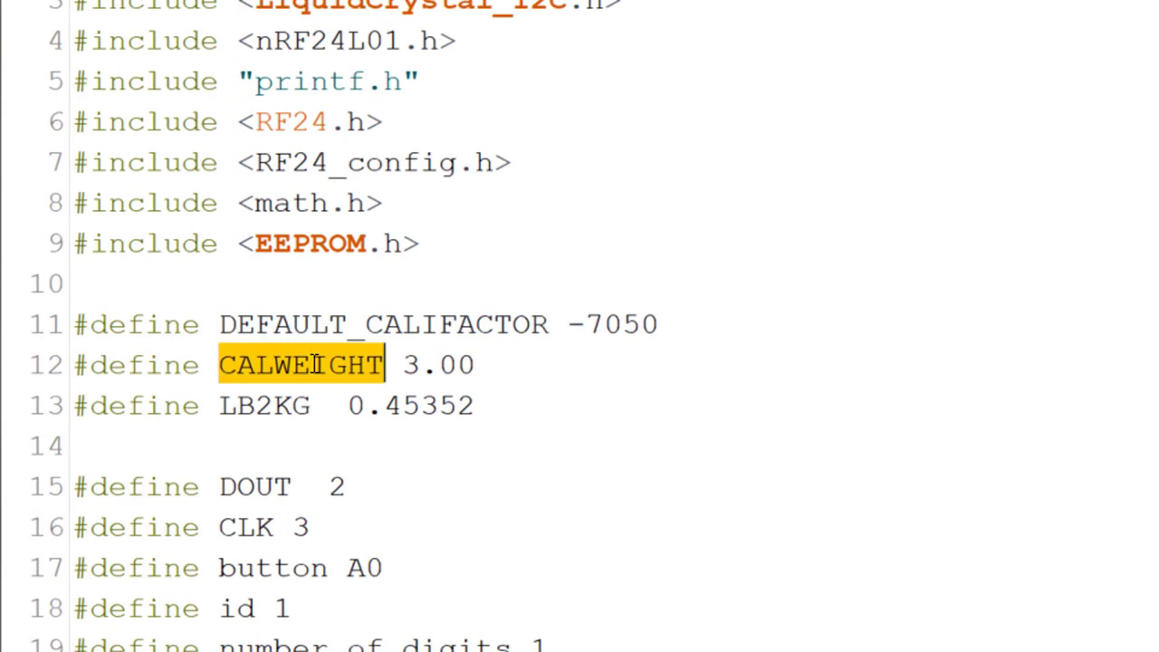
Highlight LB2KG, the EEPROM read and digitalRead while scrolling to lines 81–96.
{"action": "double_click", "coordinate": [261, 404]}
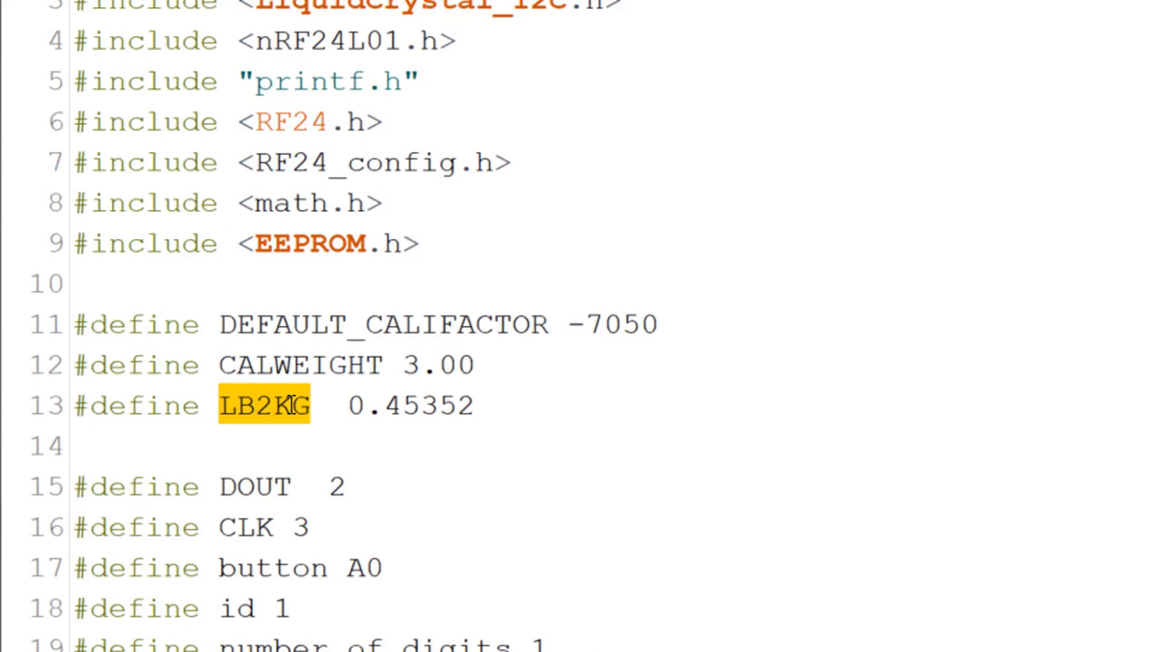
{"action": "scroll", "scroll_direction": "down", "scroll_amount": 3}
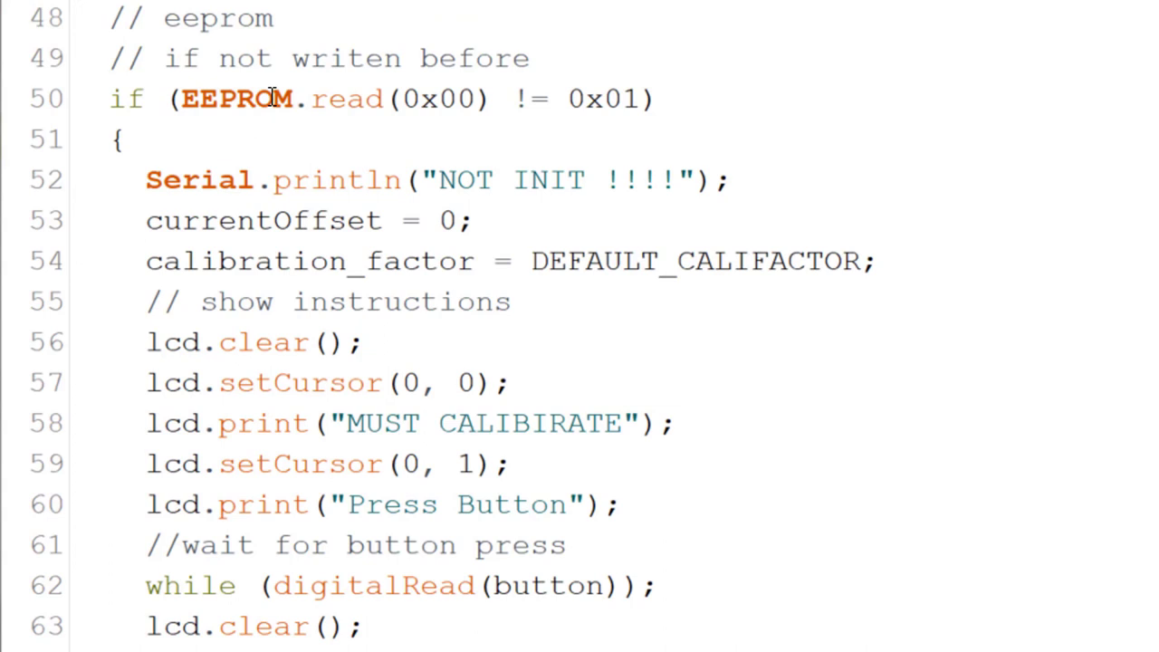
{"action": "double_click", "coordinate": [235, 98]}
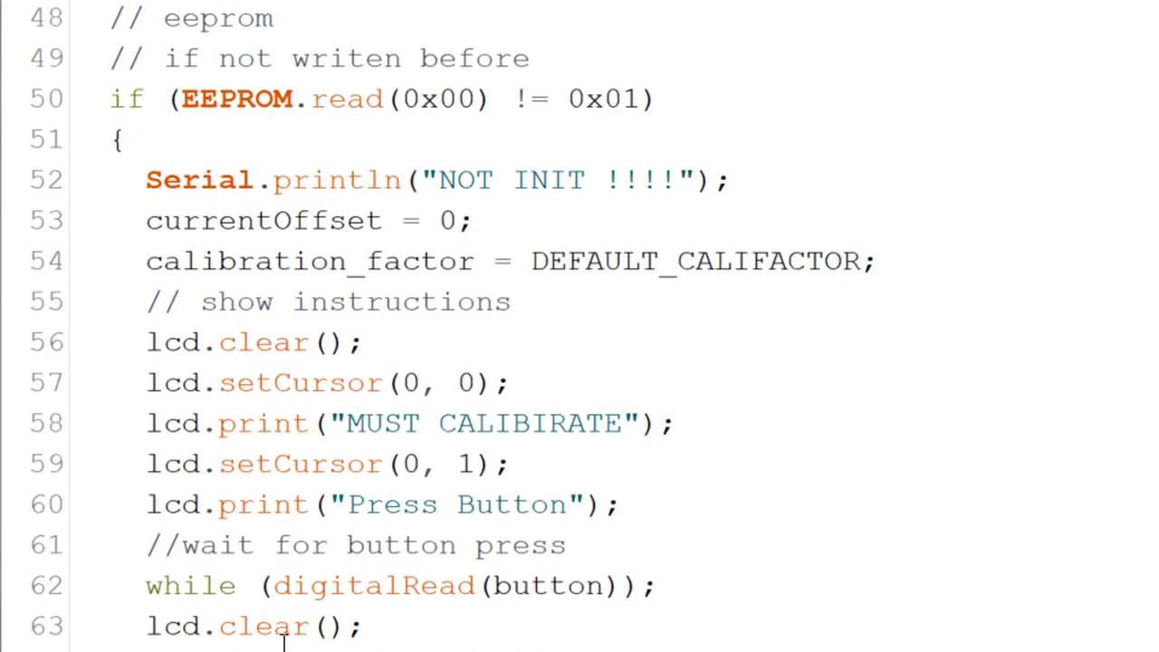
{"action": "double_click", "coordinate": [358, 585]}
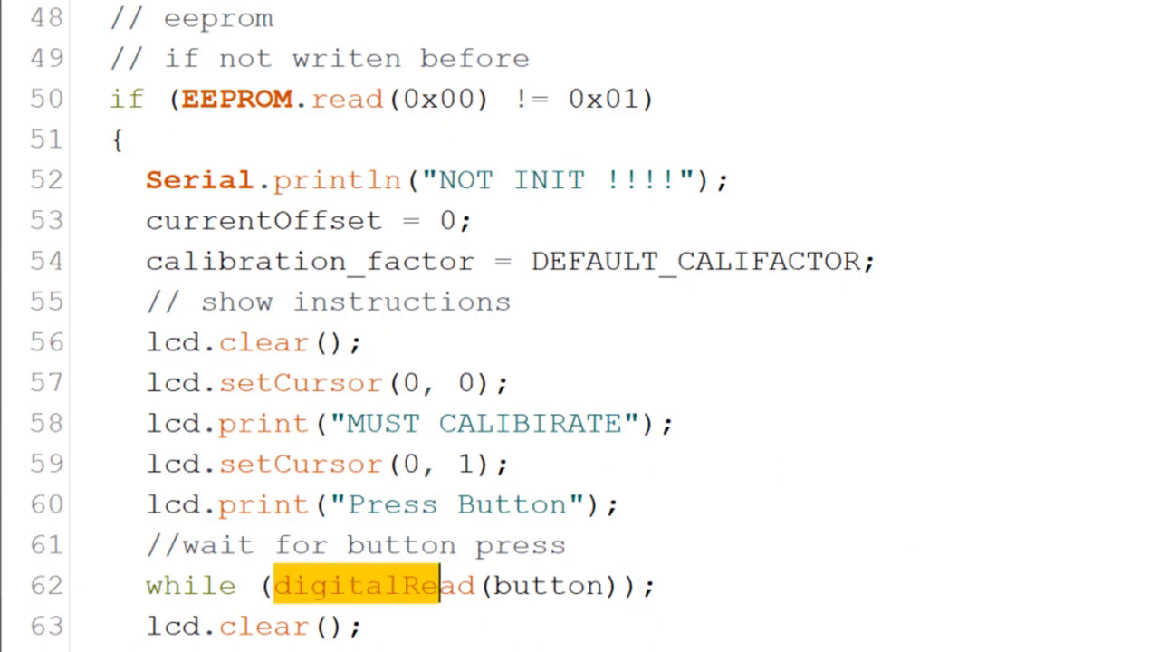
{"action": "scroll", "scroll_direction": "down", "scroll_amount": 3}
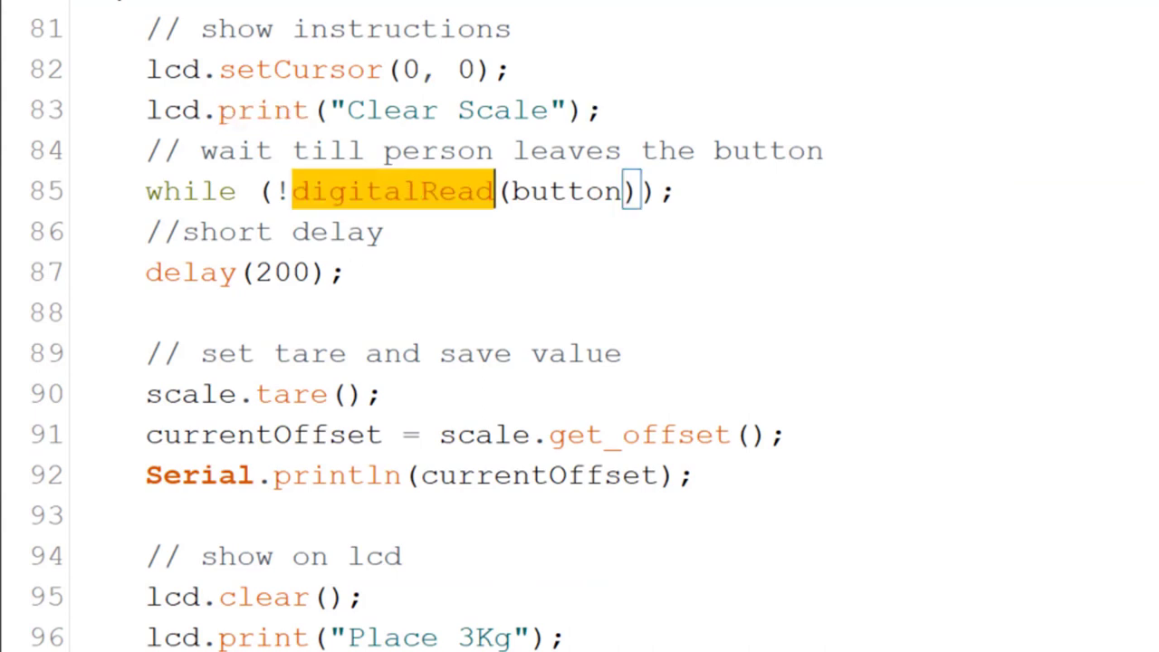
Highlight scale in the save-offset line and scroll to lines 94–109.
{"action": "scroll", "scroll_direction": "down", "scroll_amount": 3}
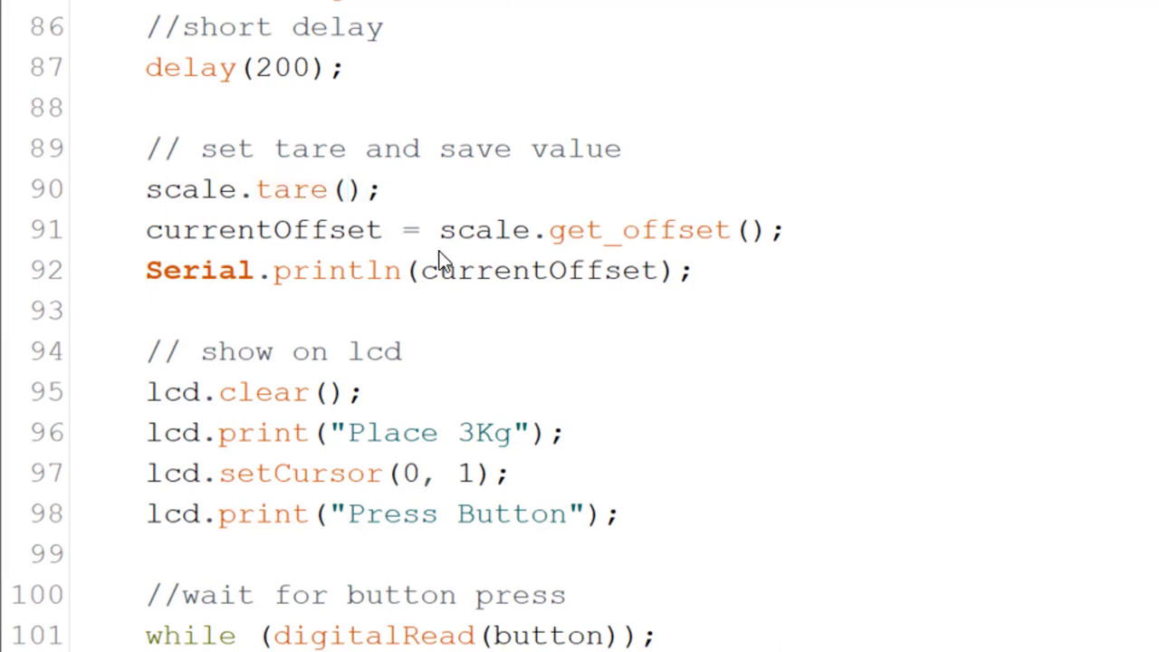
{"action": "double_click", "coordinate": [483, 229]}
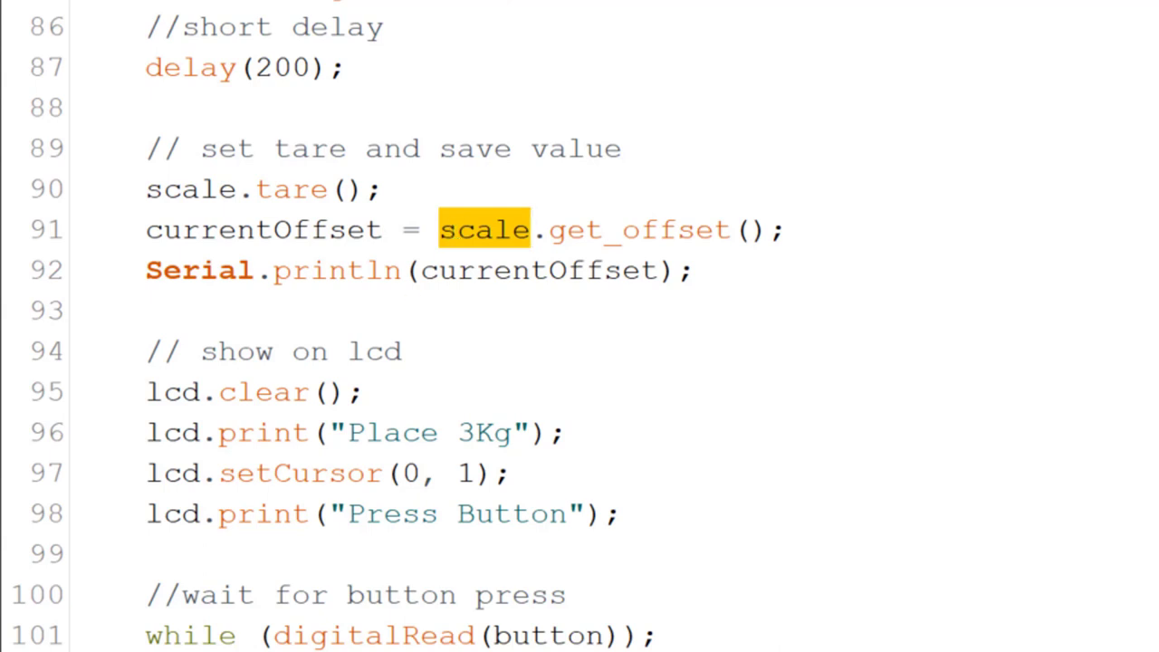
{"action": "scroll", "scroll_direction": "down", "scroll_amount": 3}
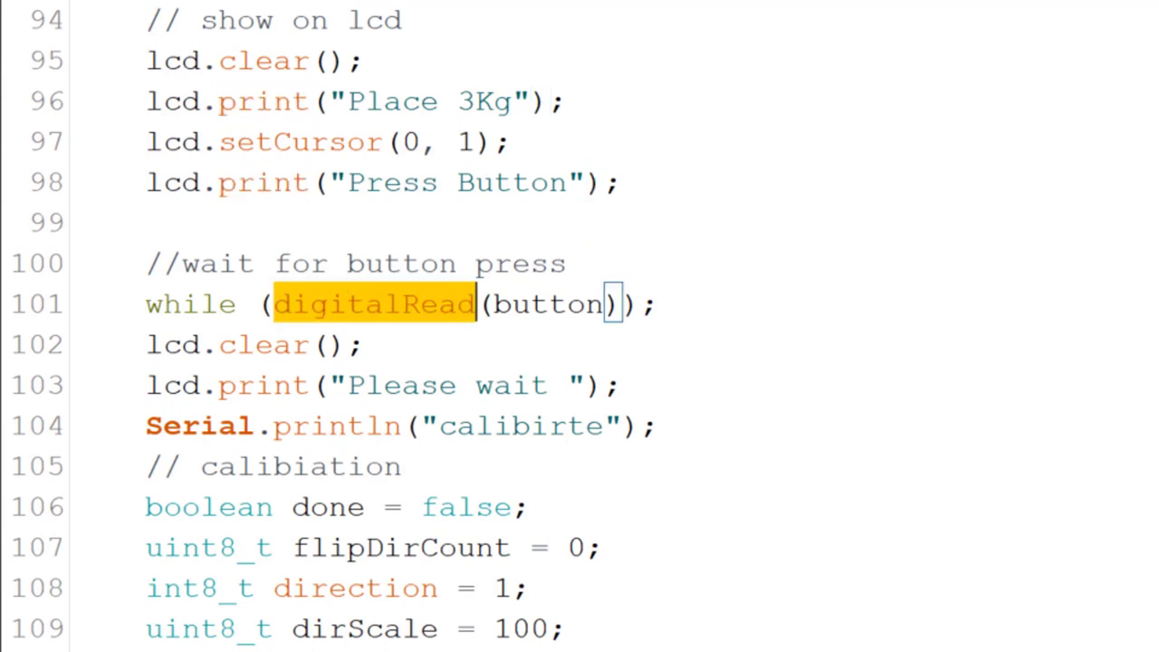
Scroll to the while (!done) calibration loop, lines 119–134.
{"action": "scroll", "scroll_direction": "down", "scroll_amount": 3}
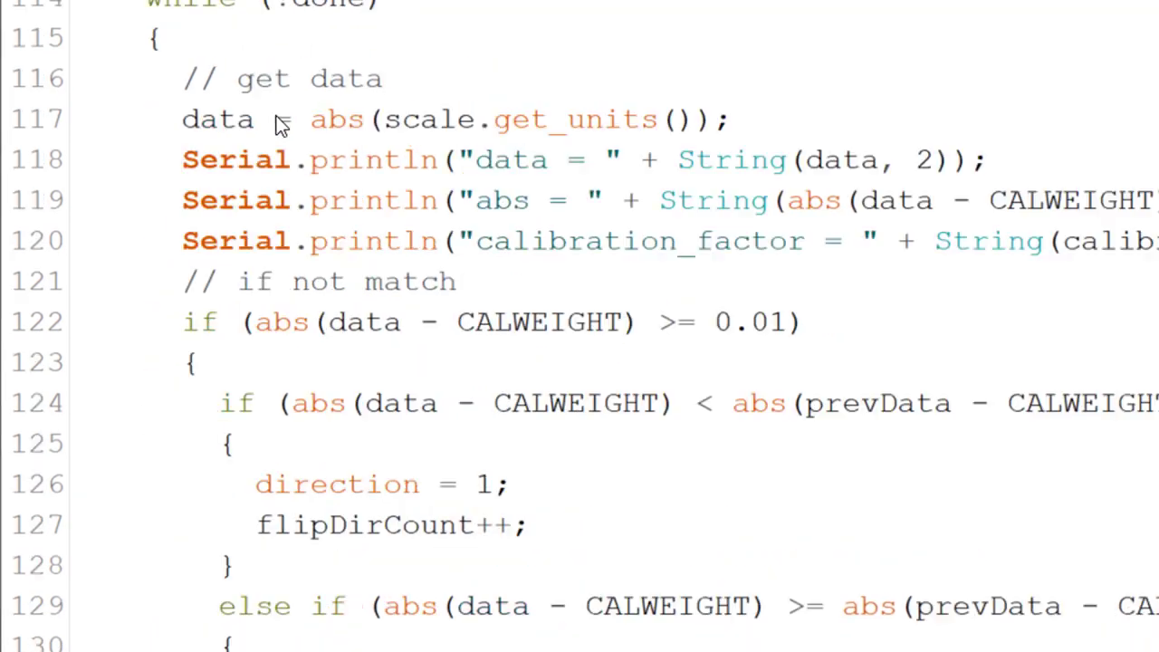
{"action": "double_click", "coordinate": [217, 119]}
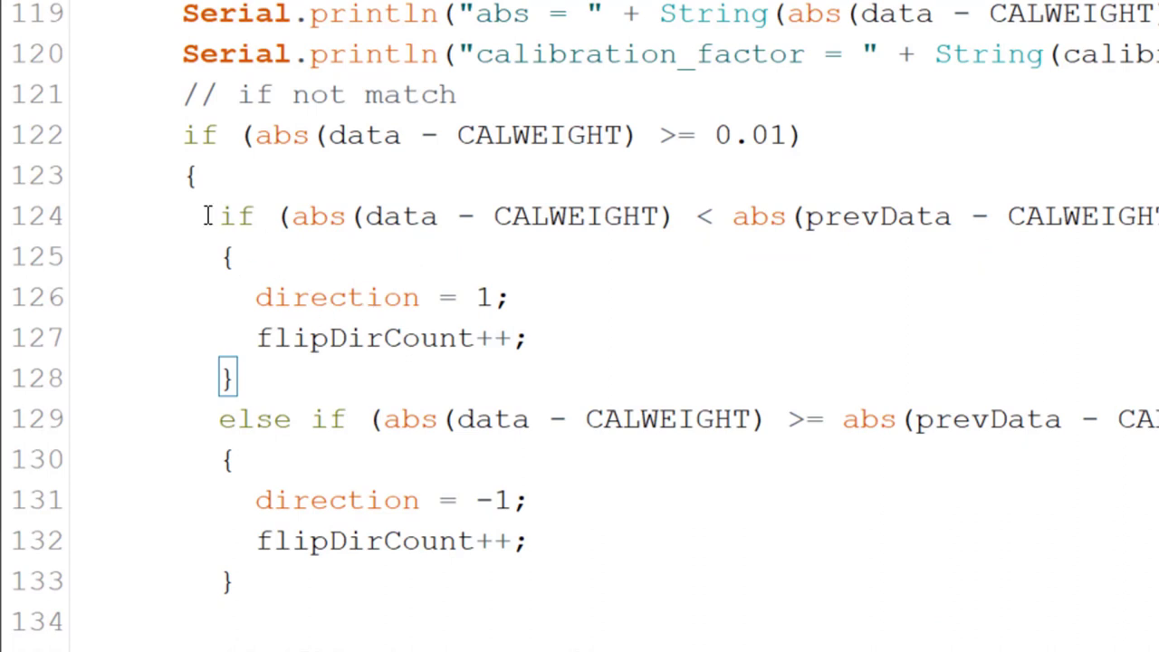
Scroll past the flipDirCount check to lines 140–156.
{"action": "scroll", "scroll_direction": "down", "scroll_amount": 3}
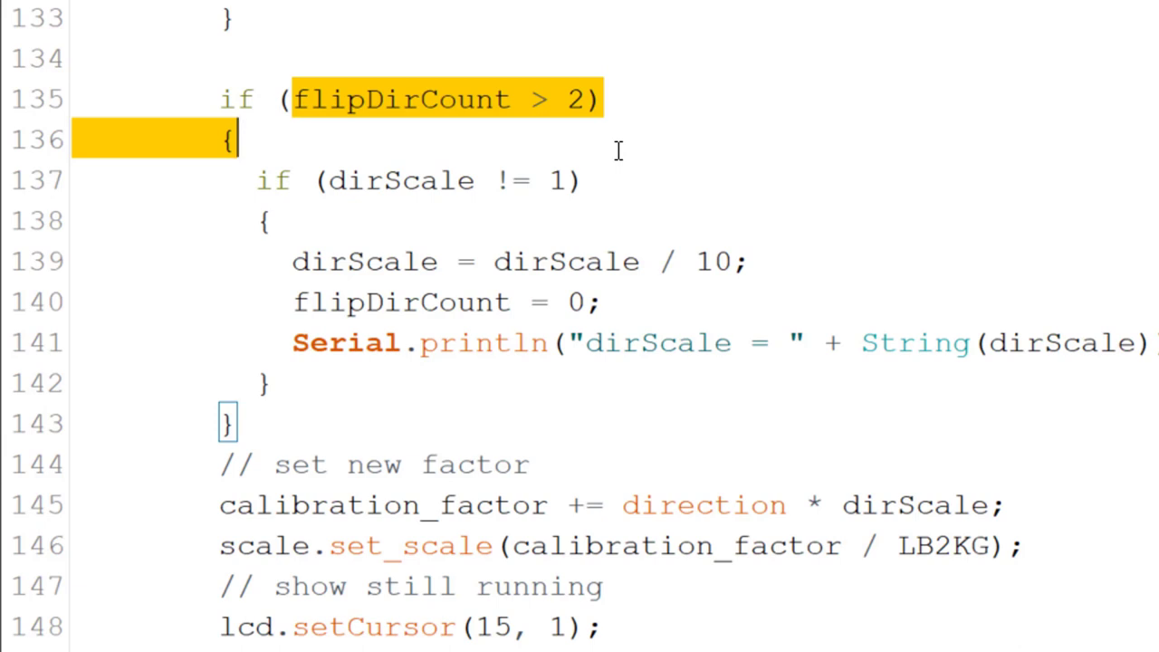
{"action": "mouse_move", "coordinate": [595, 236]}
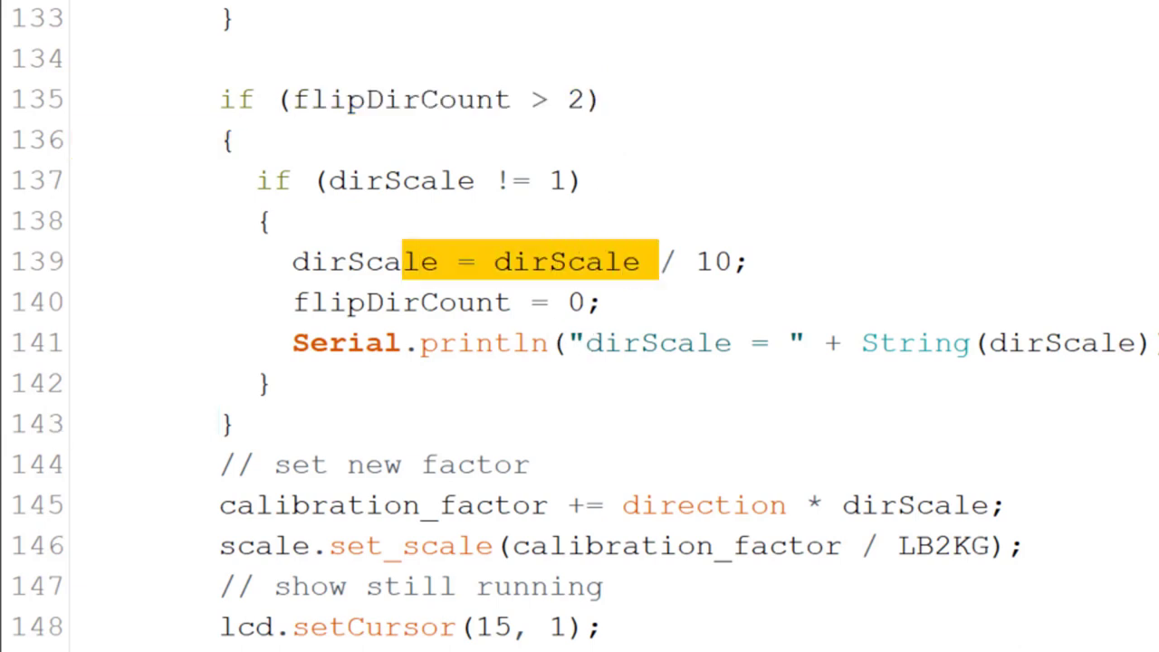
{"action": "scroll", "scroll_direction": "down", "scroll_amount": 3}
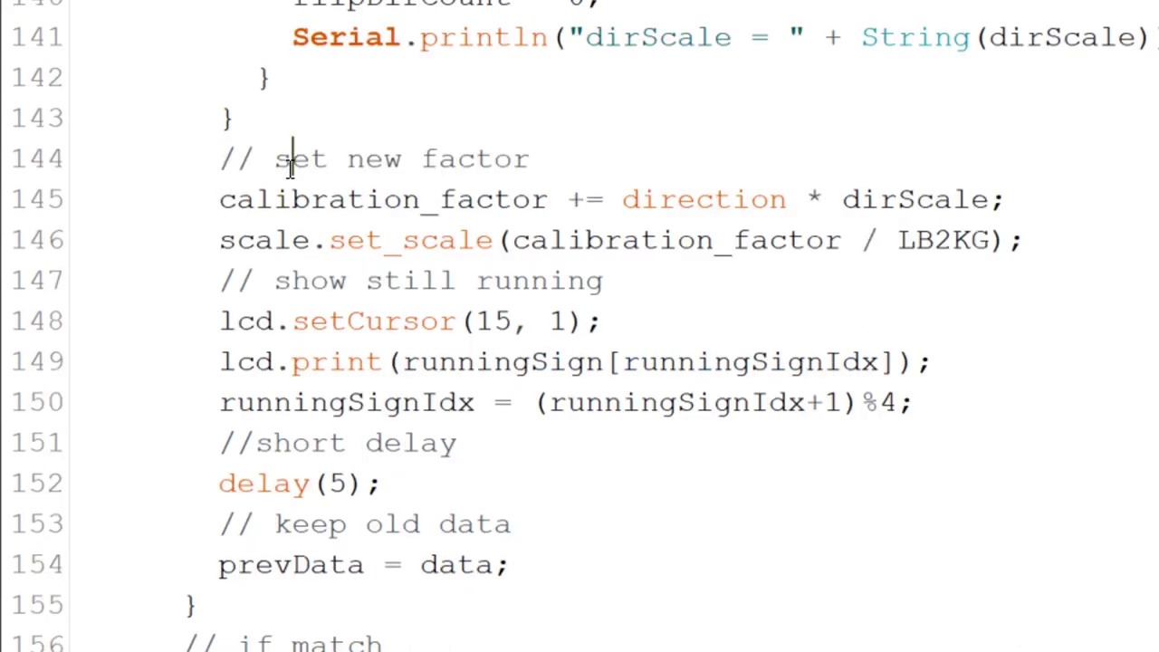